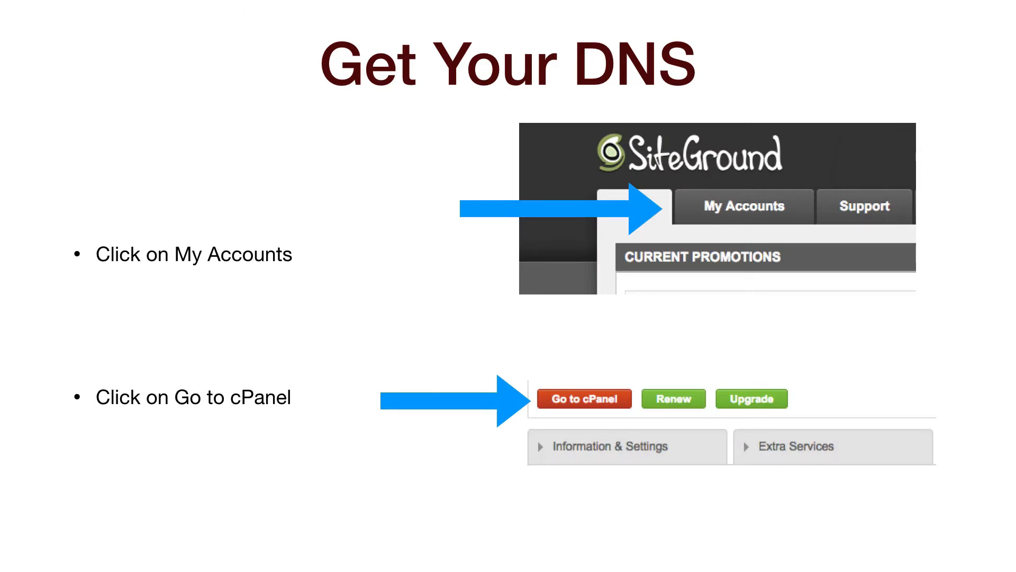
Advance the slideshow to the "Find Your Name Servers" slide showing the cPanel name server list.
key(right)
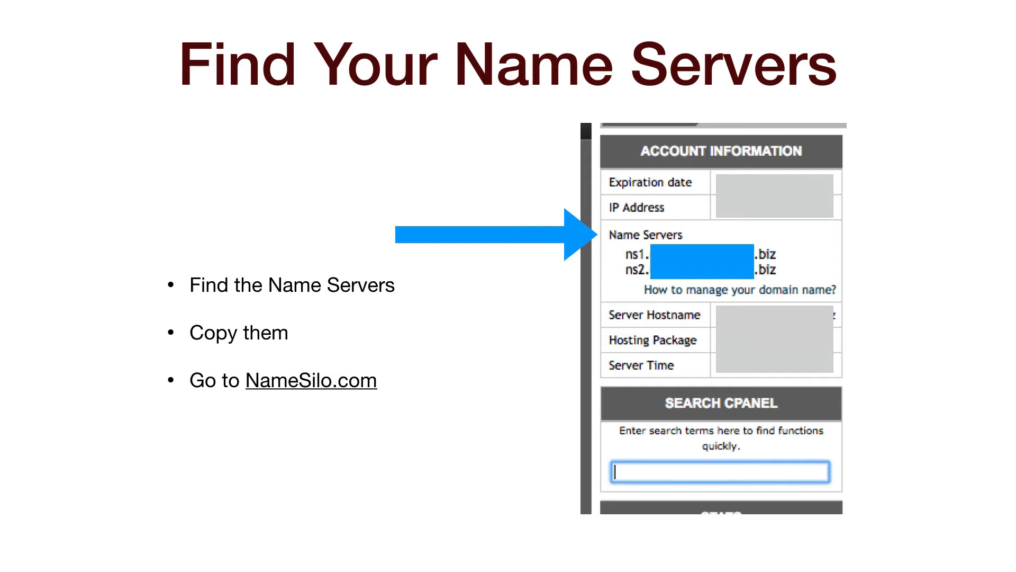
Advance to the NameSilo NameServer Manager slide about entering the two name servers.
key(right)
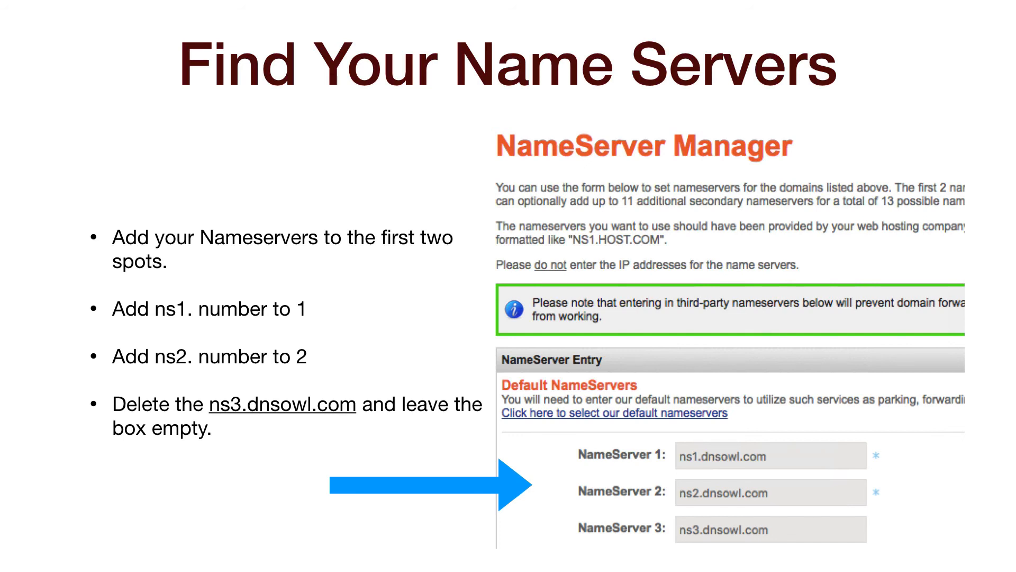
Advance through the Submit and log-out slide to the "DNS is not Ready" slide.
key(right)
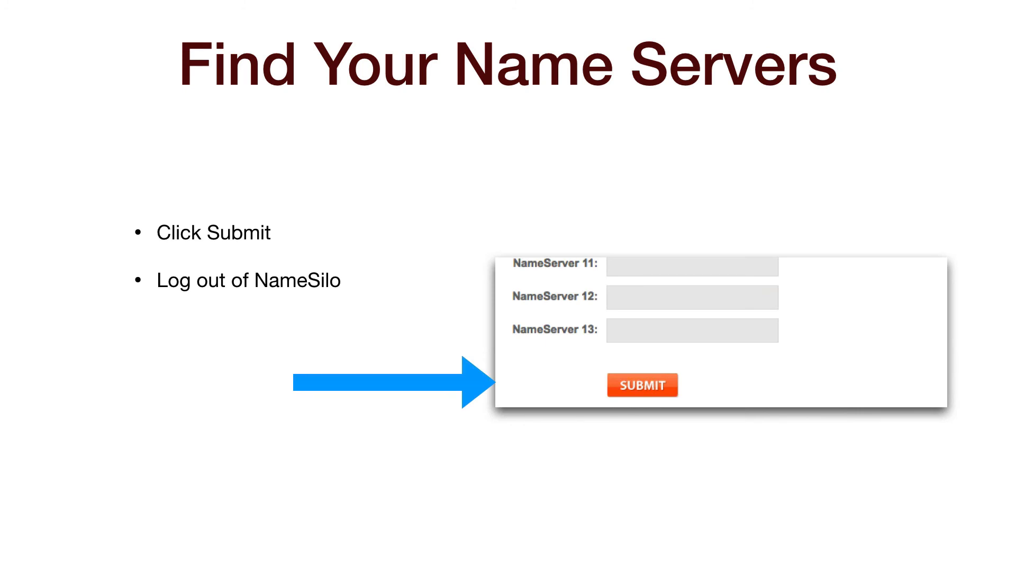
key(Right)
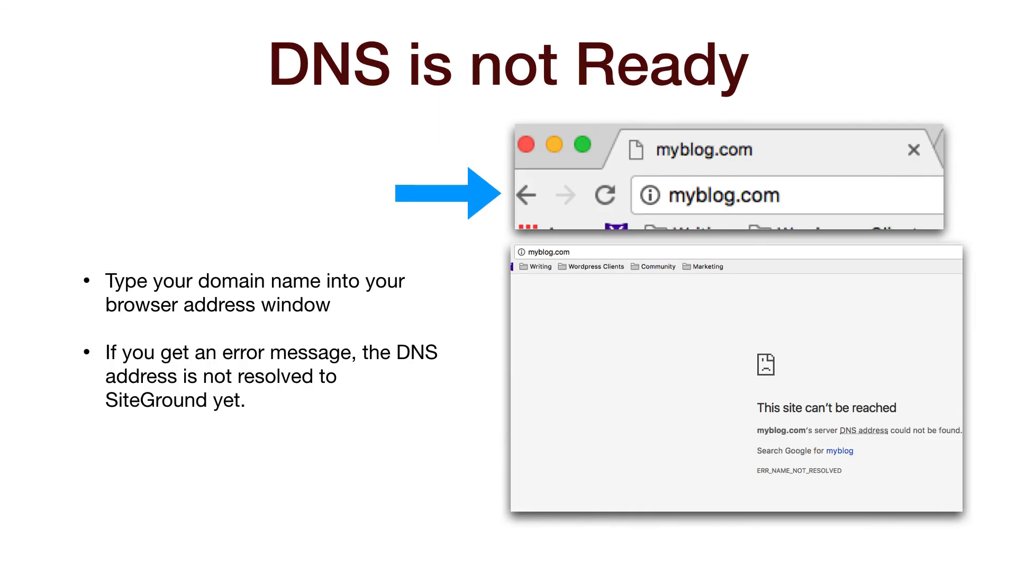